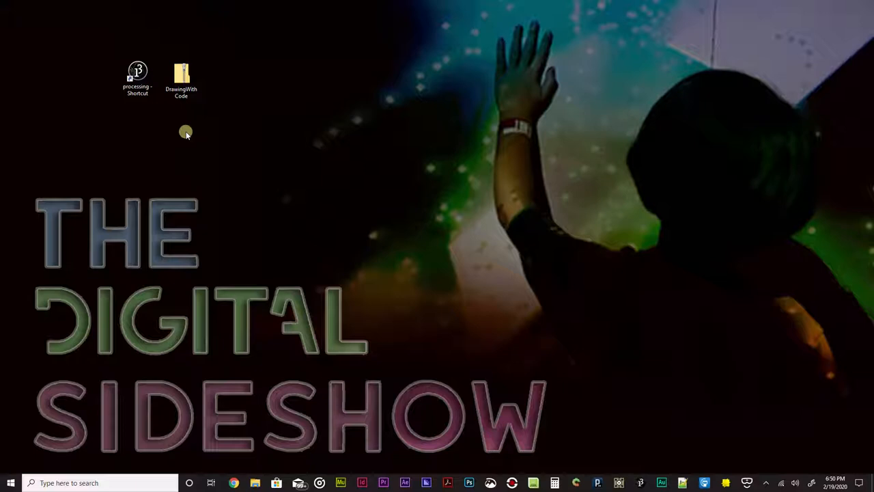
Step: Select the DrawingWithCode zip on the desktop and bring up its context menu
click(181, 74)
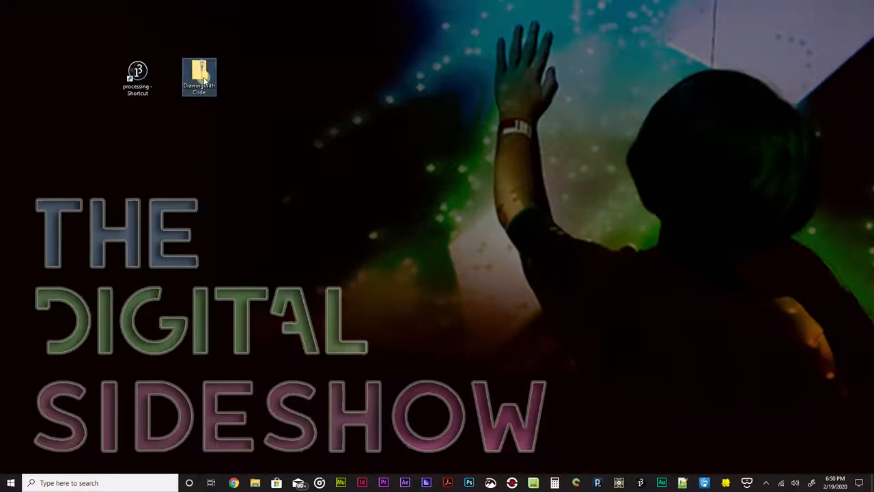
right_click(199, 72)
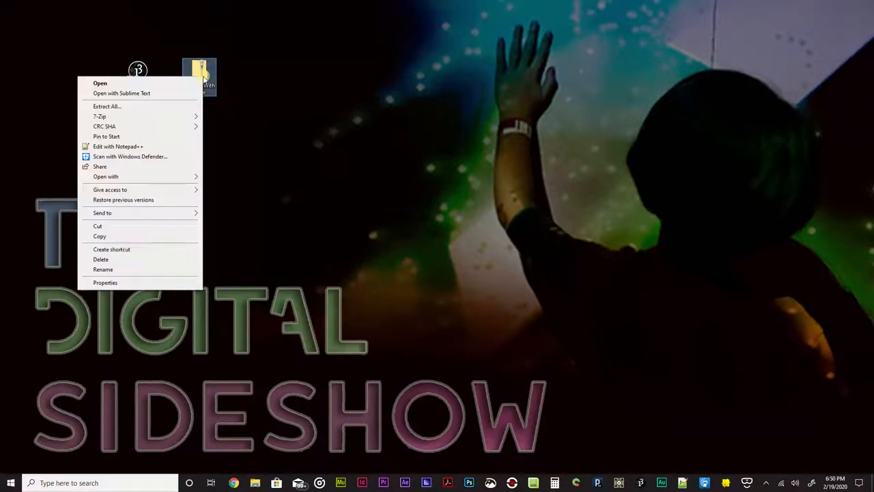
mouse_move(136, 109)
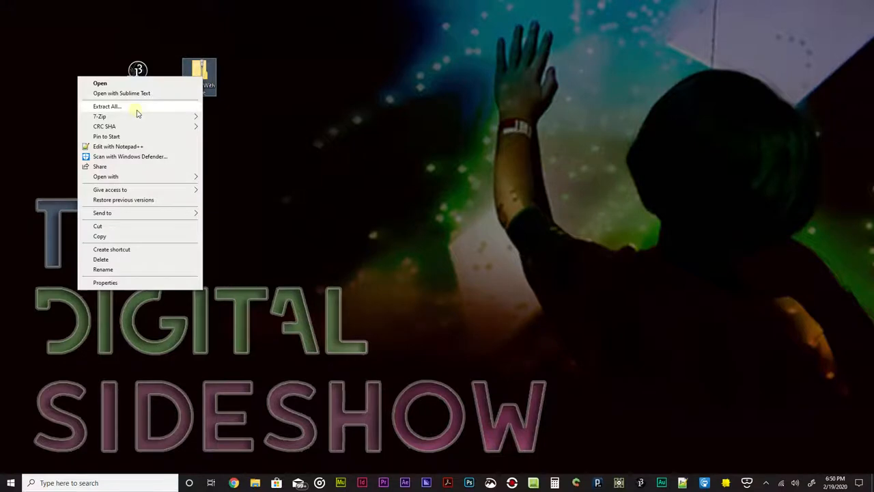
Step: Extract All from the zip to the Desktop, revealing the DrawingWithCode folder in File Explorer
click(106, 106)
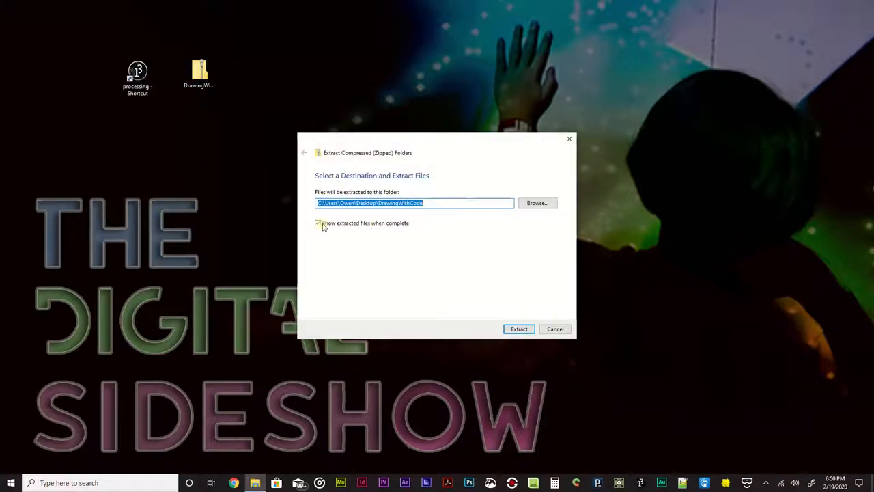
click(518, 328)
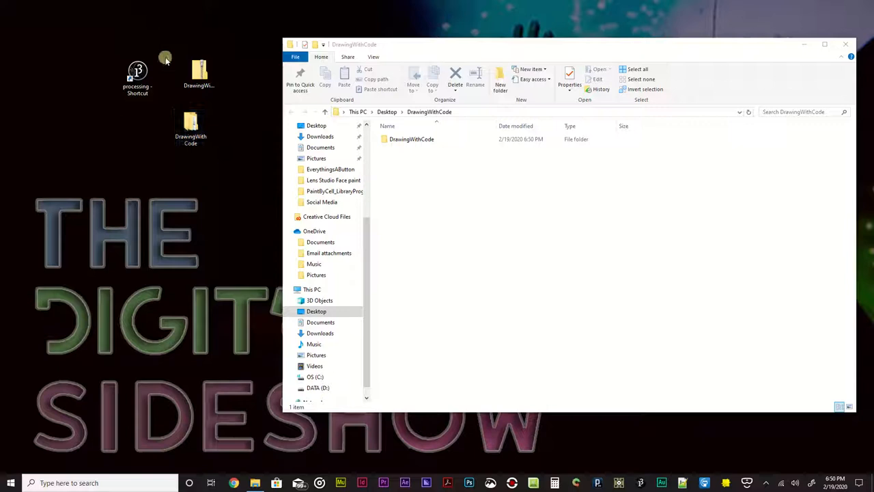
right_click(198, 72)
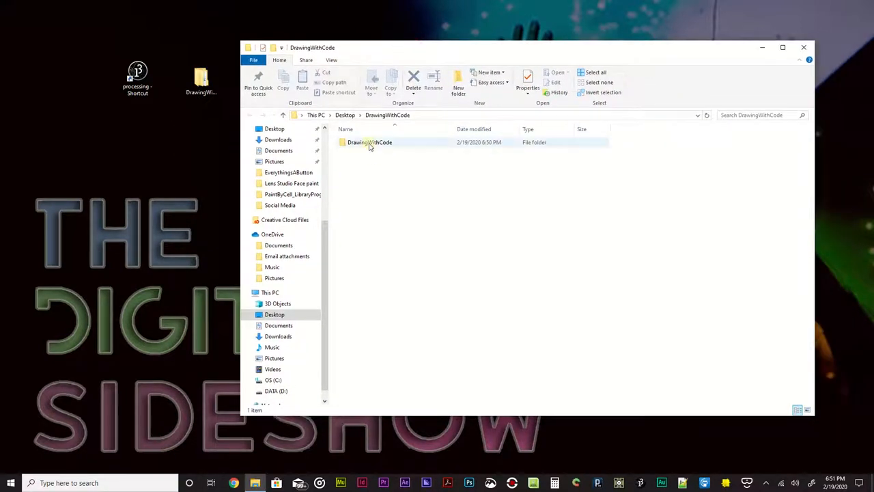
Step: Go into the nested DrawingWithCode folders and launch DrawingWithCode.pde in Processing 3
double_click(369, 142)
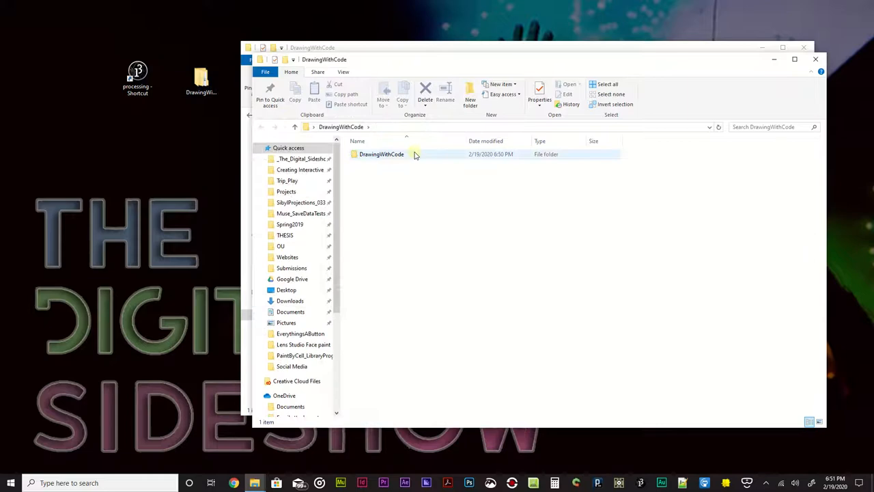
double_click(380, 154)
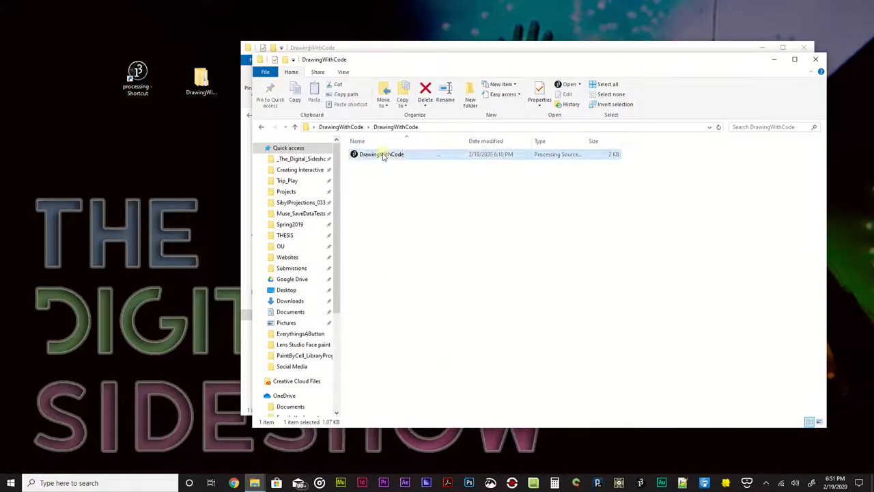
double_click(381, 153)
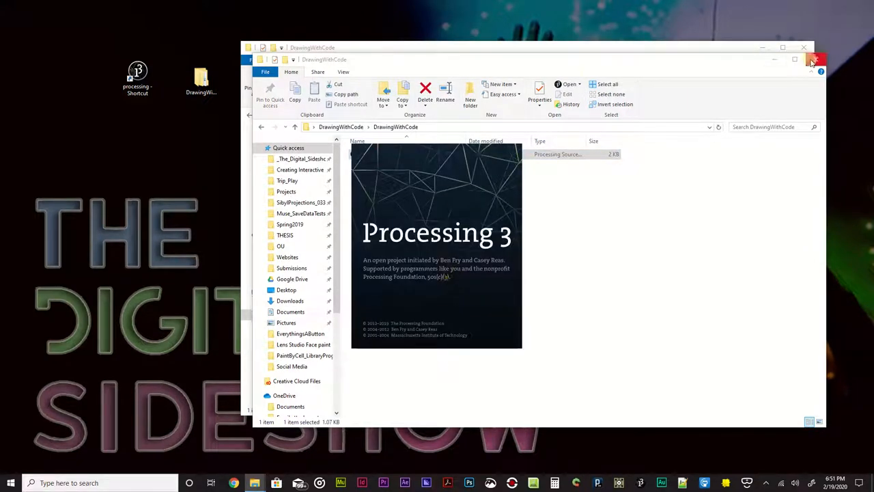
Step: Close File Explorer and enlarge and reposition the Processing editor to review setup, draw and mouseDragged
click(810, 56)
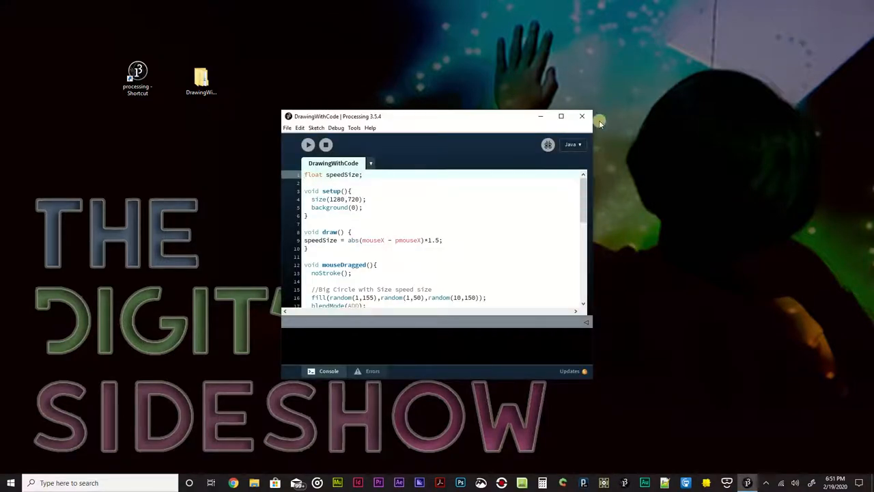
drag(437, 116, 427, 55)
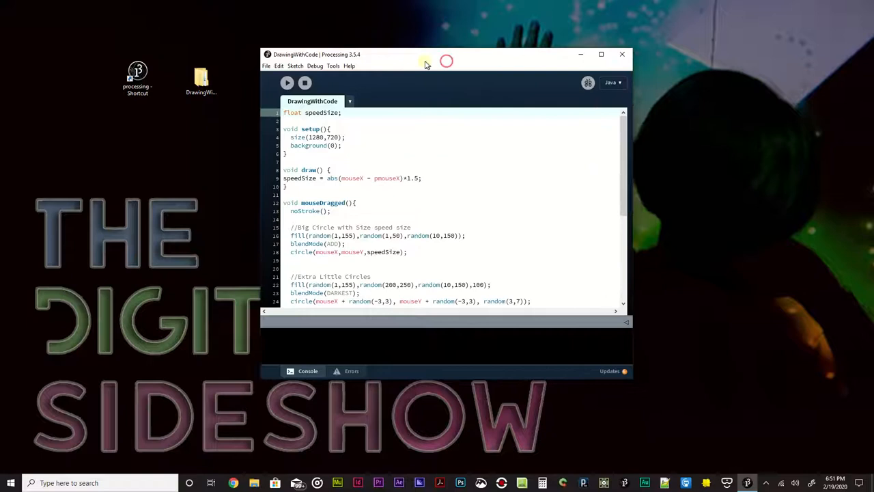
drag(423, 61, 433, 59)
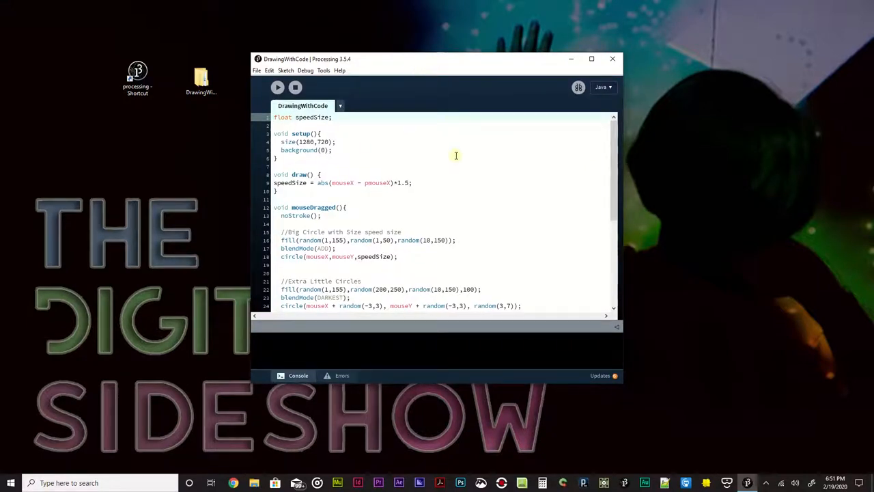
mouse_move(456, 169)
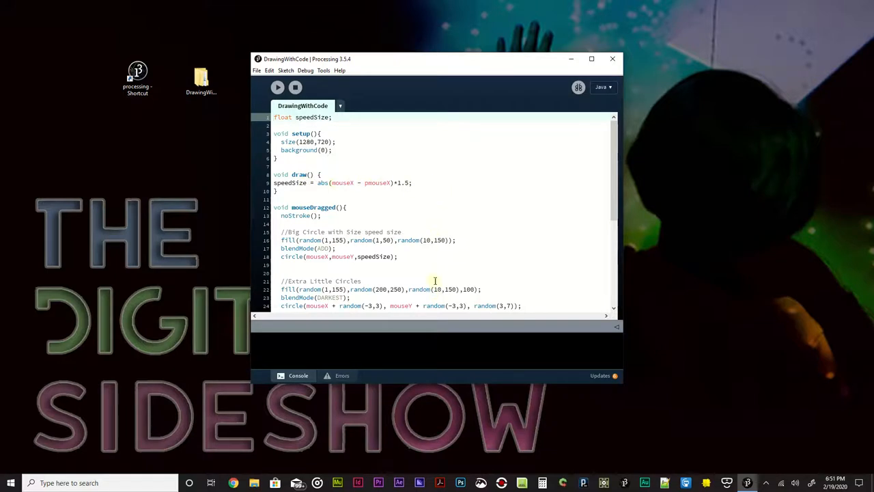
scroll(down, 3)
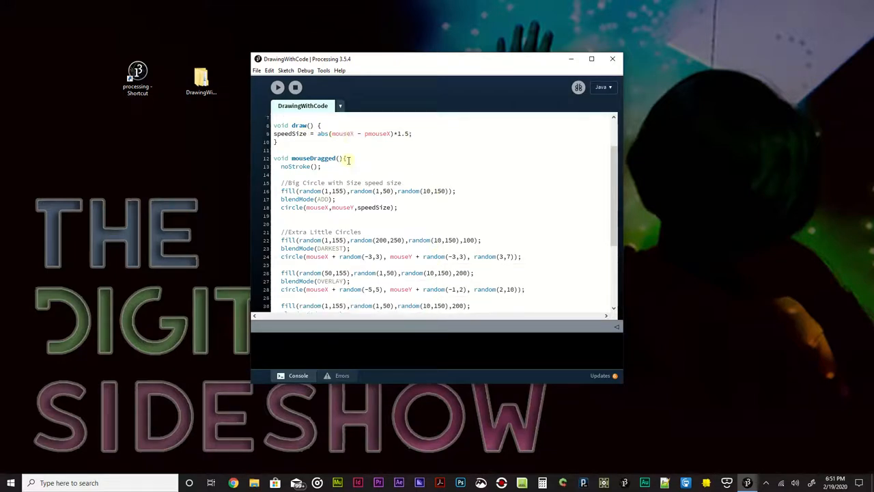
scroll(down, 3)
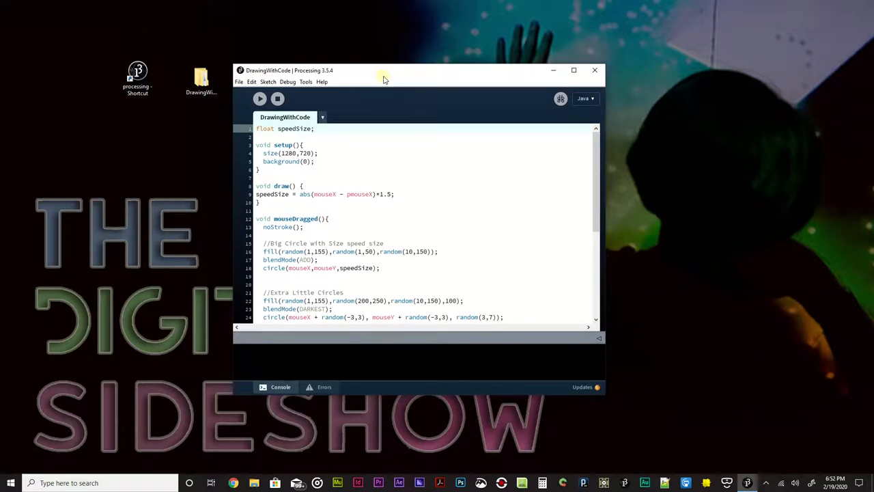
mouse_move(432, 113)
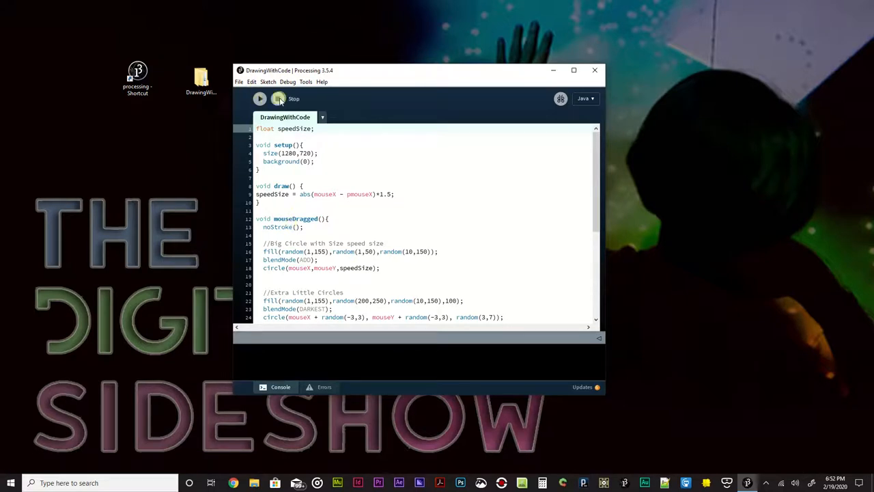
Step: Run the DrawingWithCode sketch so its black drawing canvas window appears
click(260, 98)
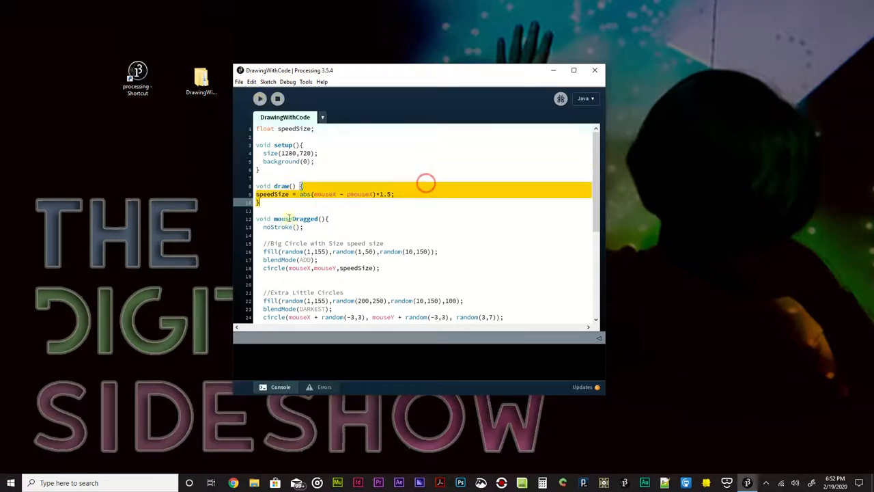
scroll(down, 3)
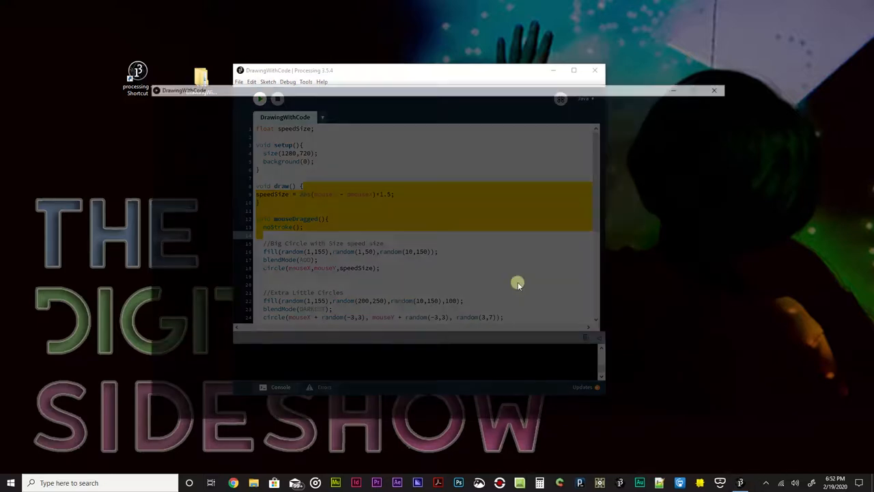
click(259, 99)
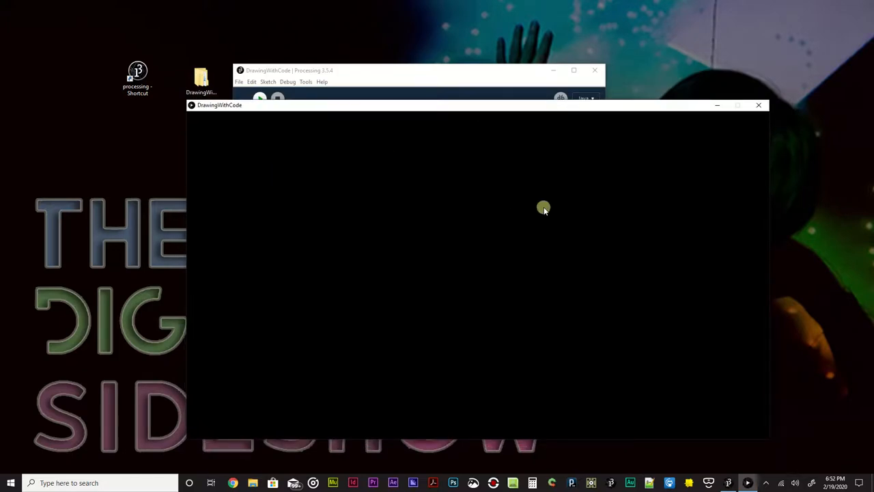
mouse_move(306, 152)
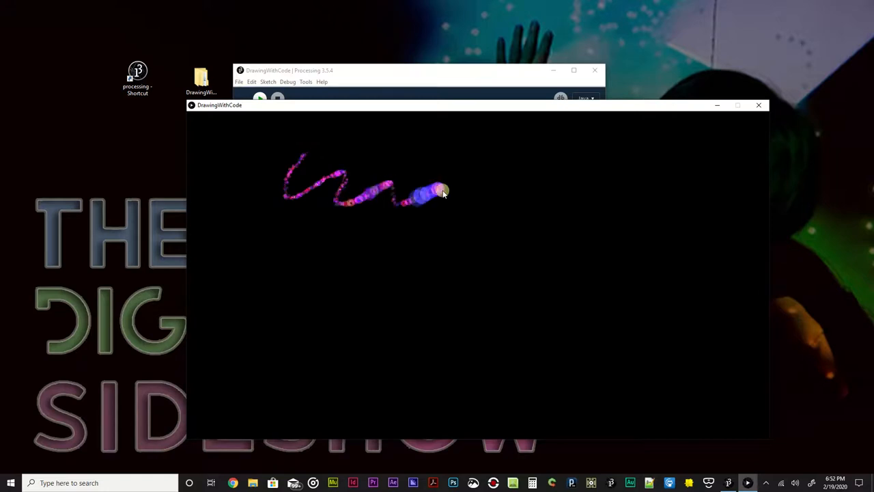
Step: Draw three glowing pink/purple brush strokes — wavy, curved and long looping — across the purple canvas
drag(442, 193, 478, 273)
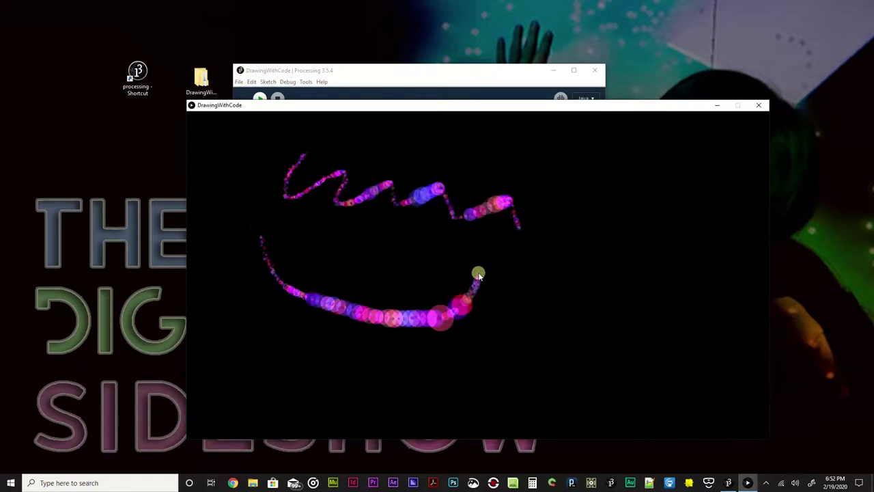
drag(478, 273, 574, 310)
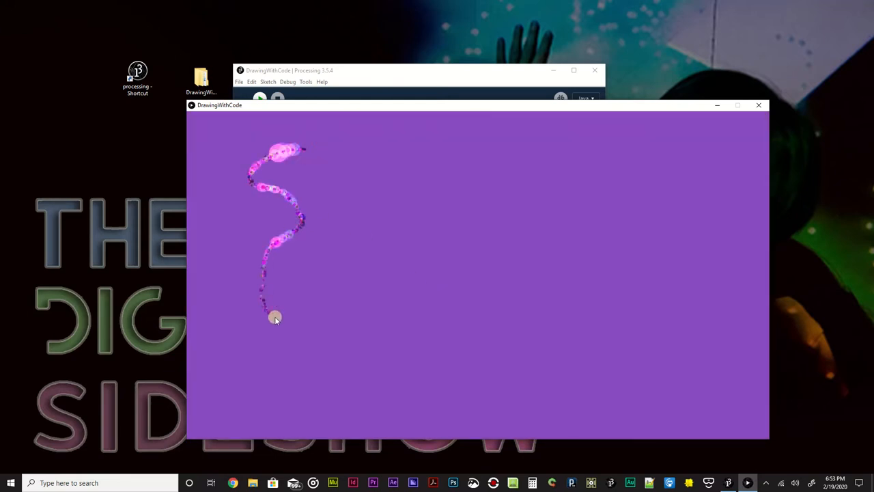
drag(275, 317, 646, 249)
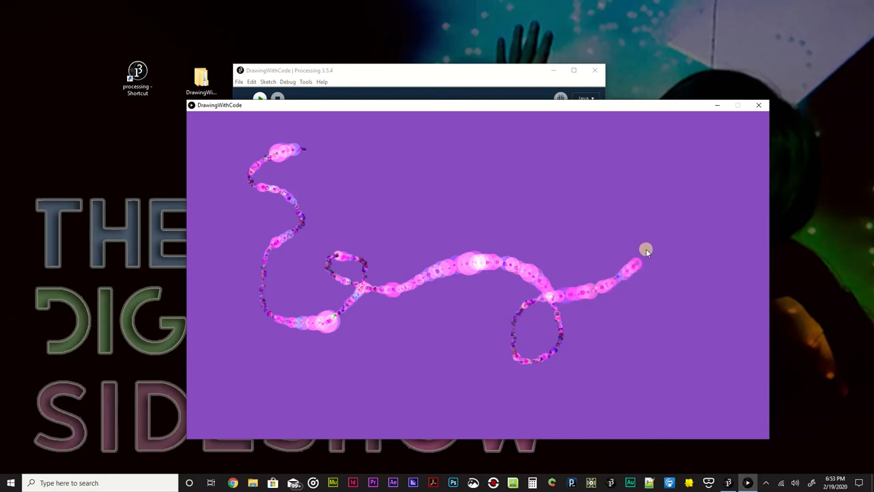